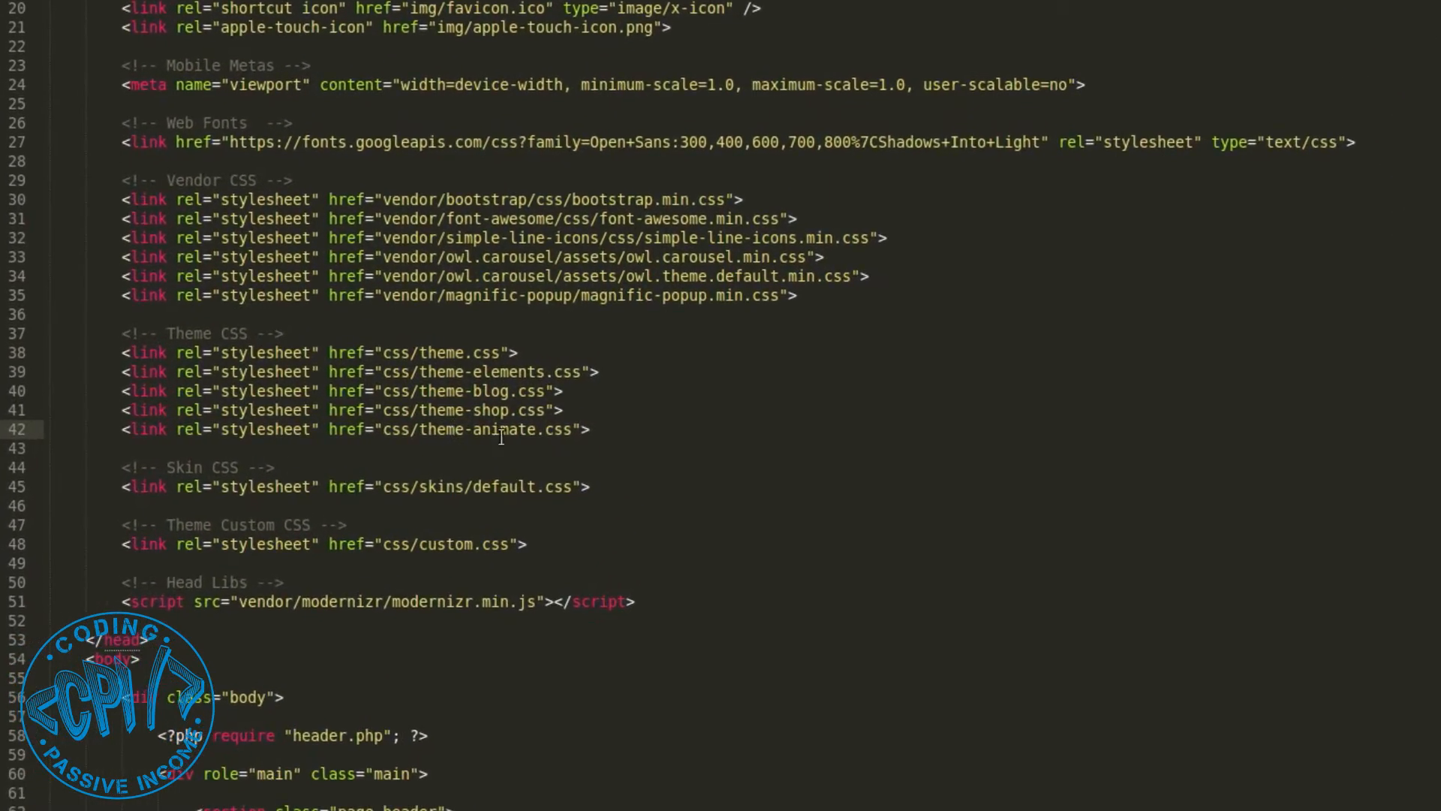
# Step: Type 'newFolder/' into the theme.css path, then drop back to a single cursor on line 42
pyautogui.click(658, 352)
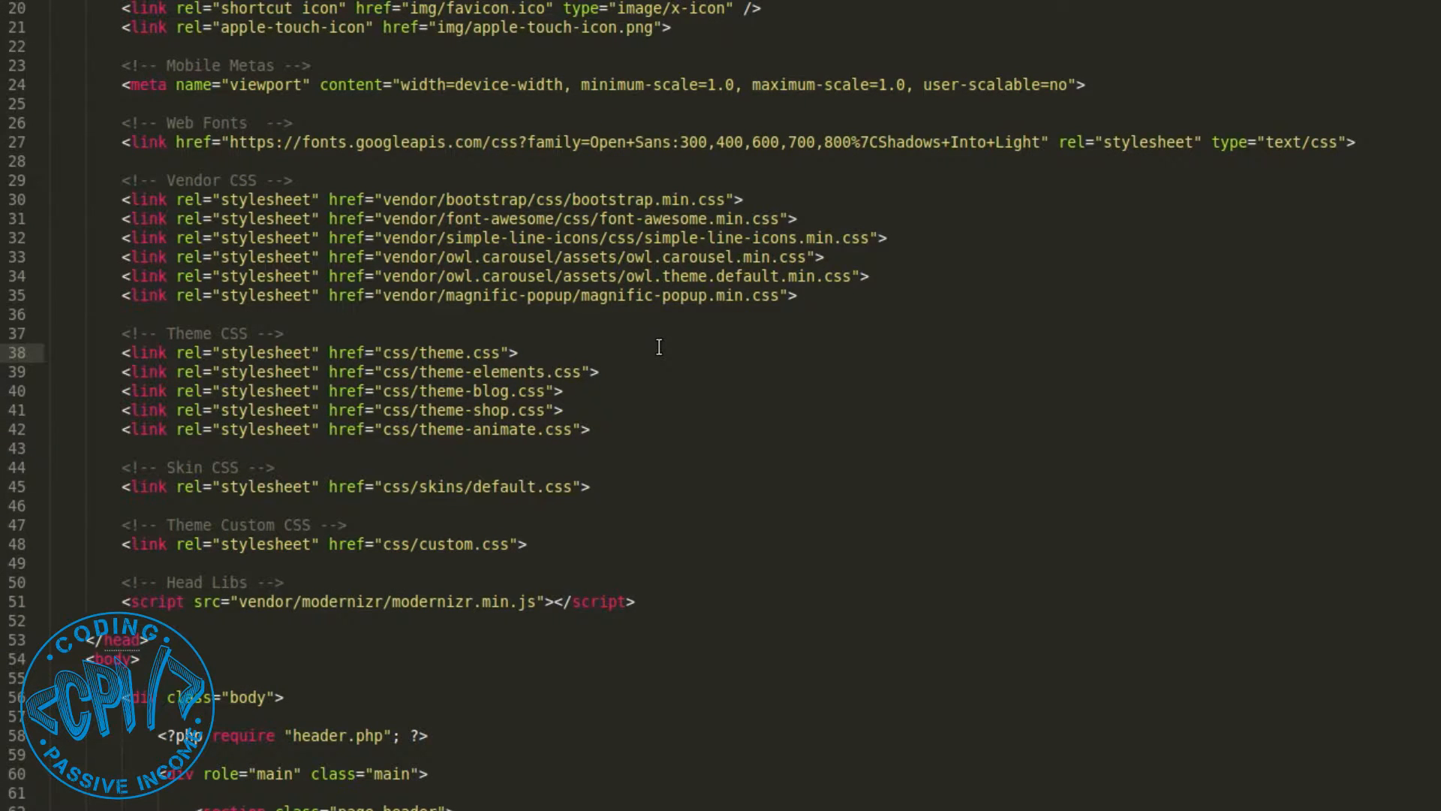
pyautogui.write('newFOlder/')
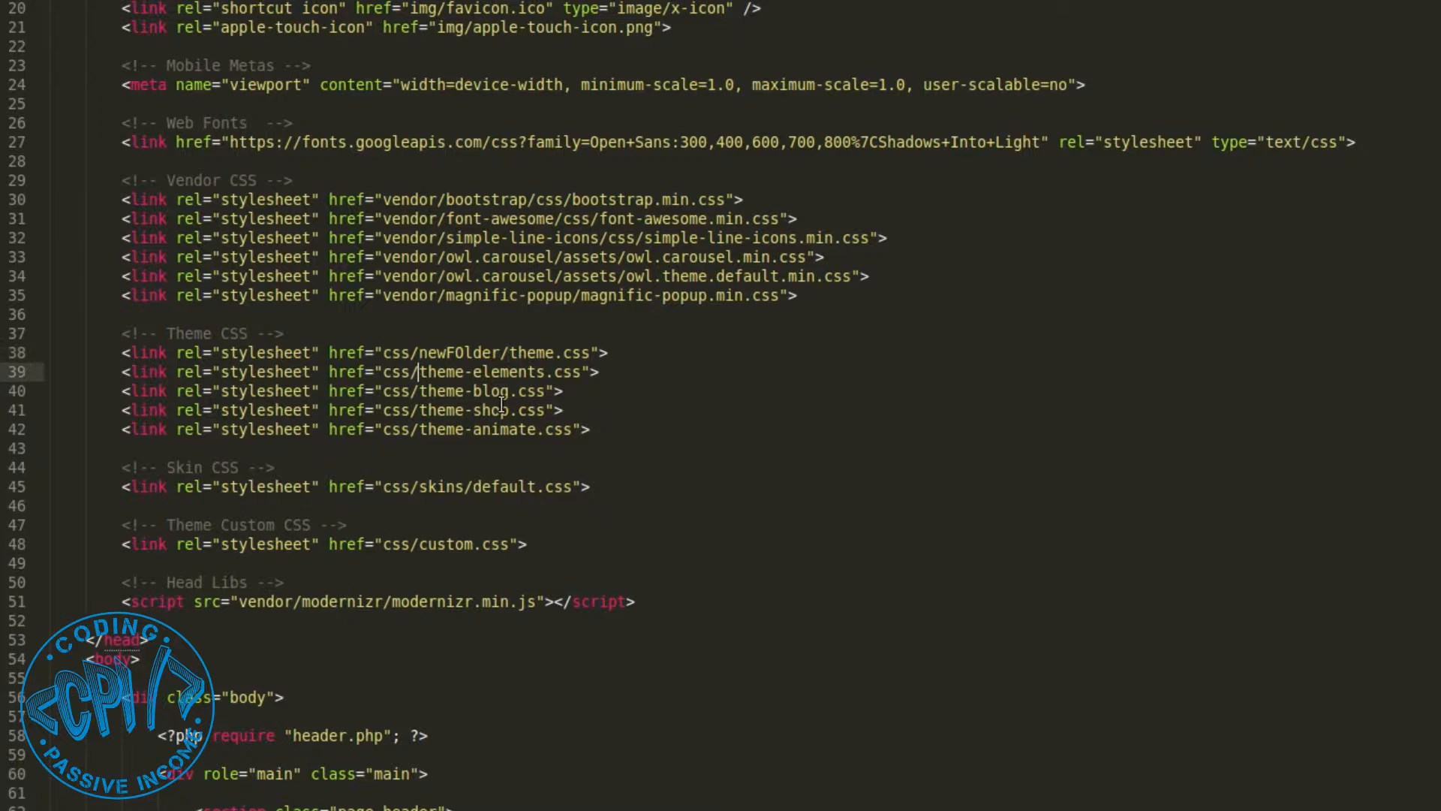
pyautogui.write('newFolder/')
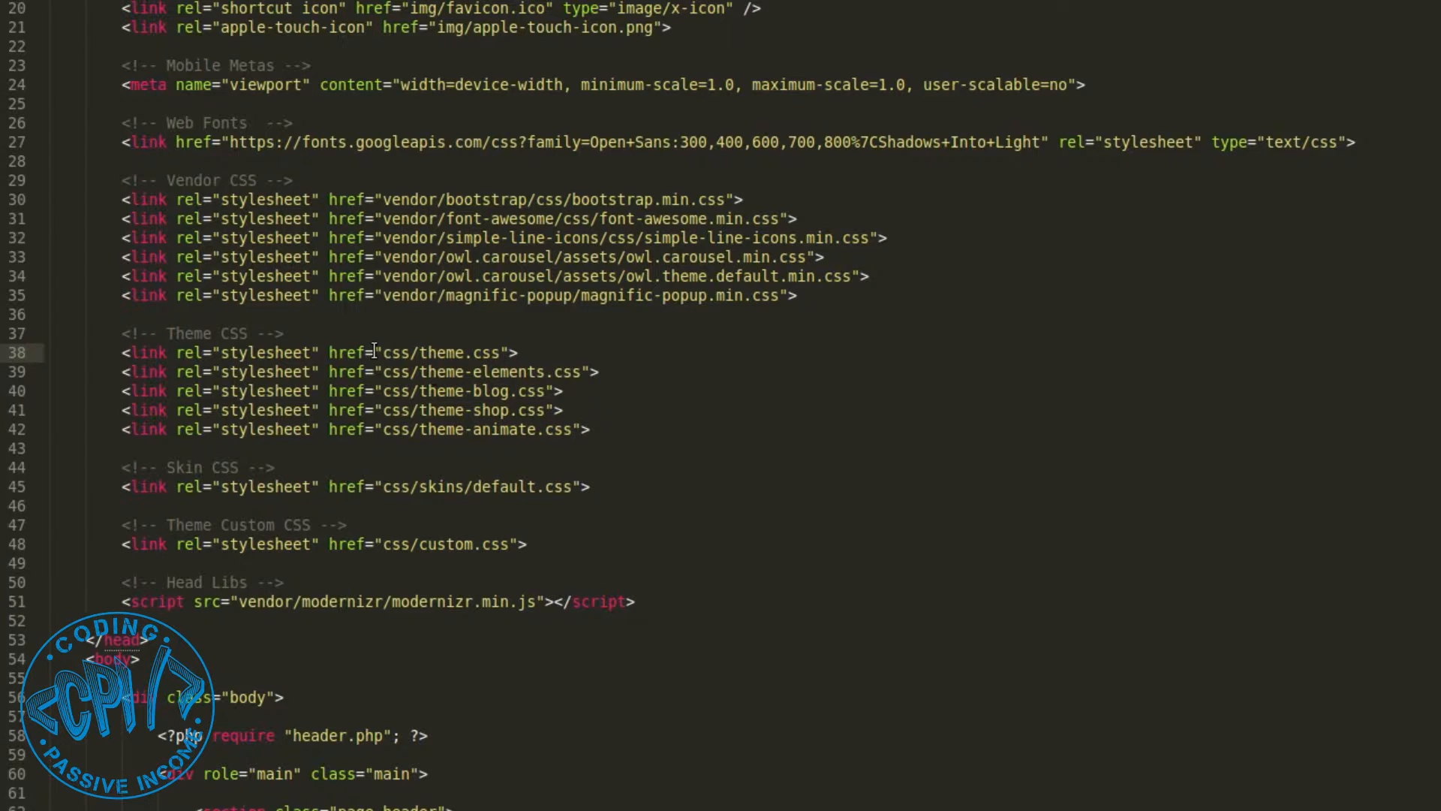
pyautogui.doubleClick(395, 352)
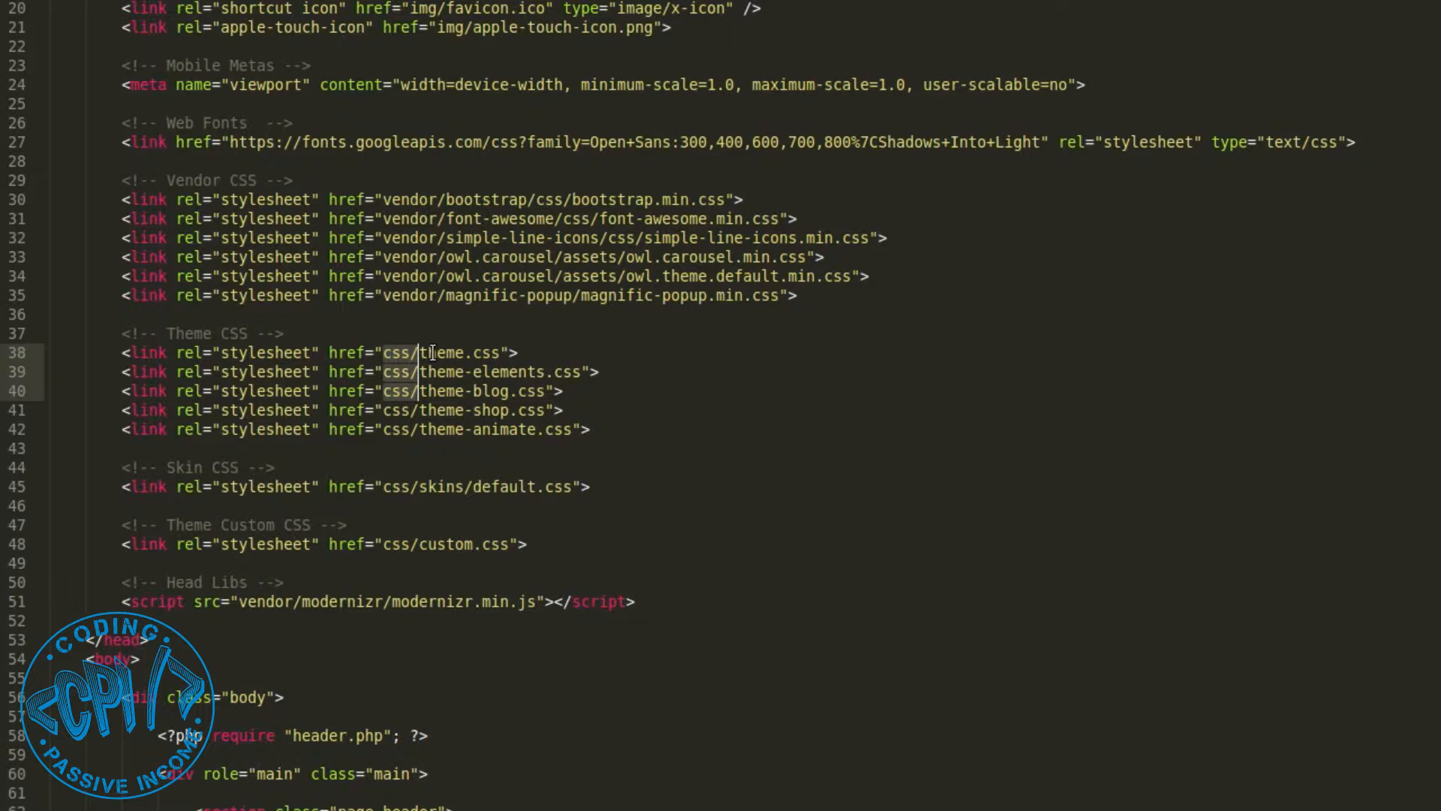
pyautogui.write('new')
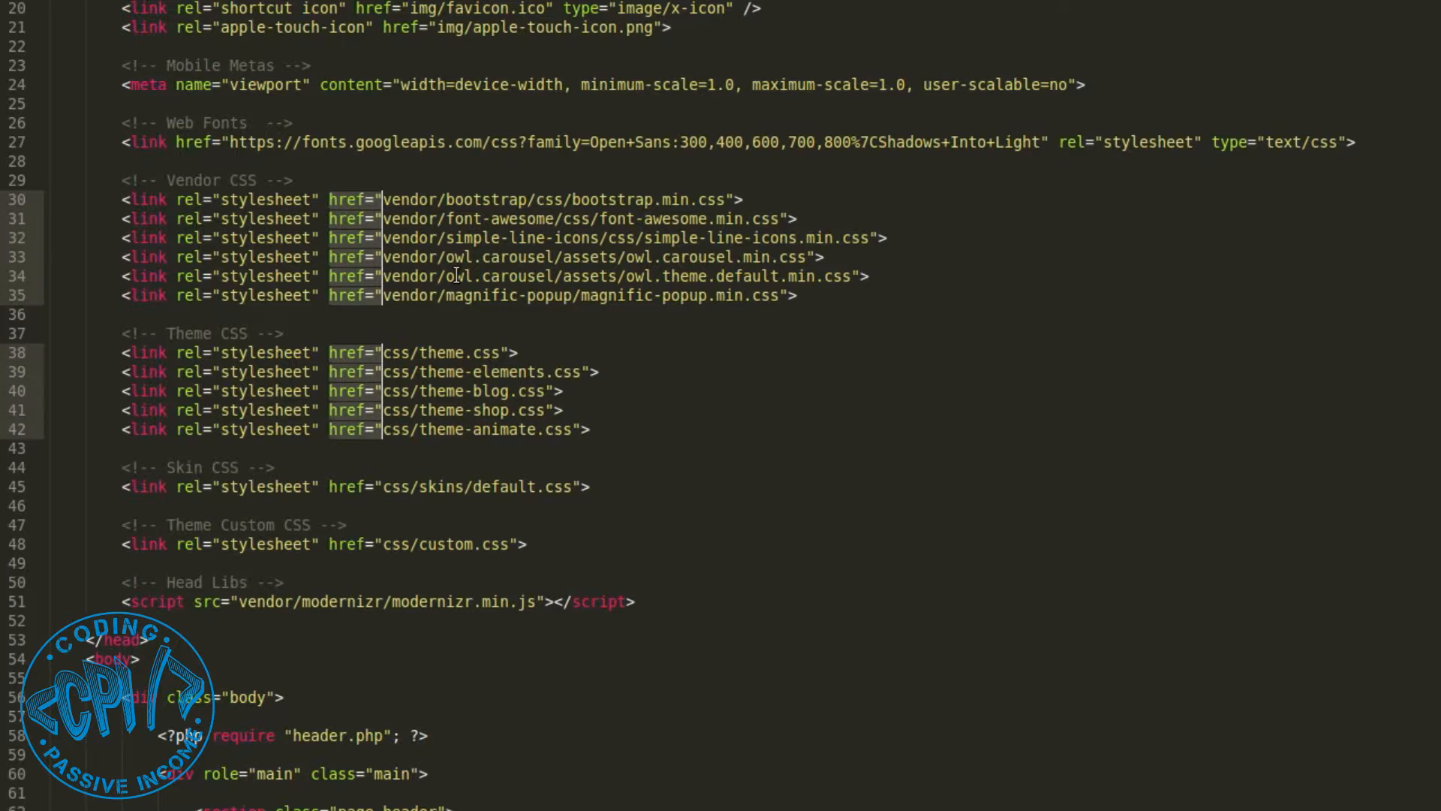
pyautogui.write('newFol')
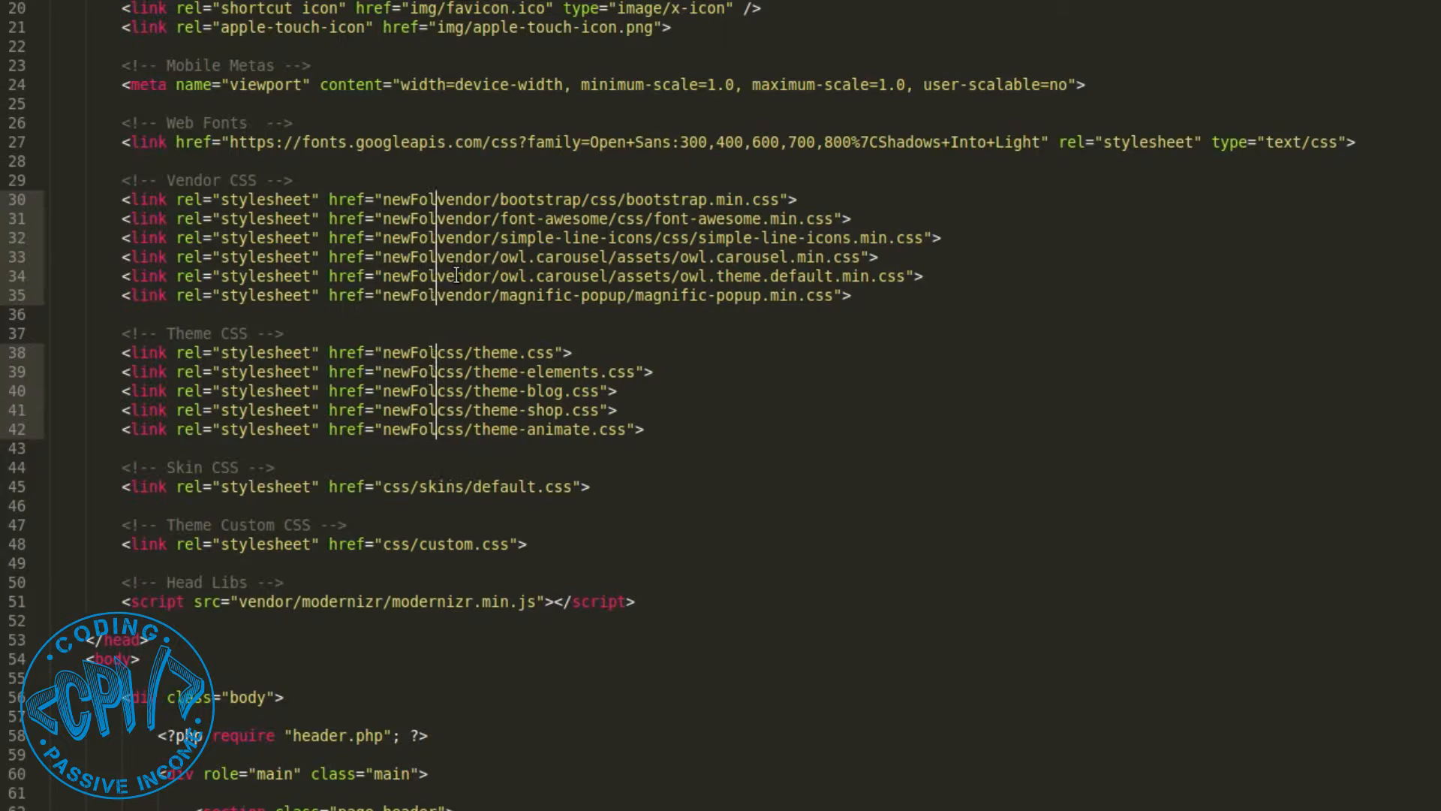
pyautogui.write('der/')
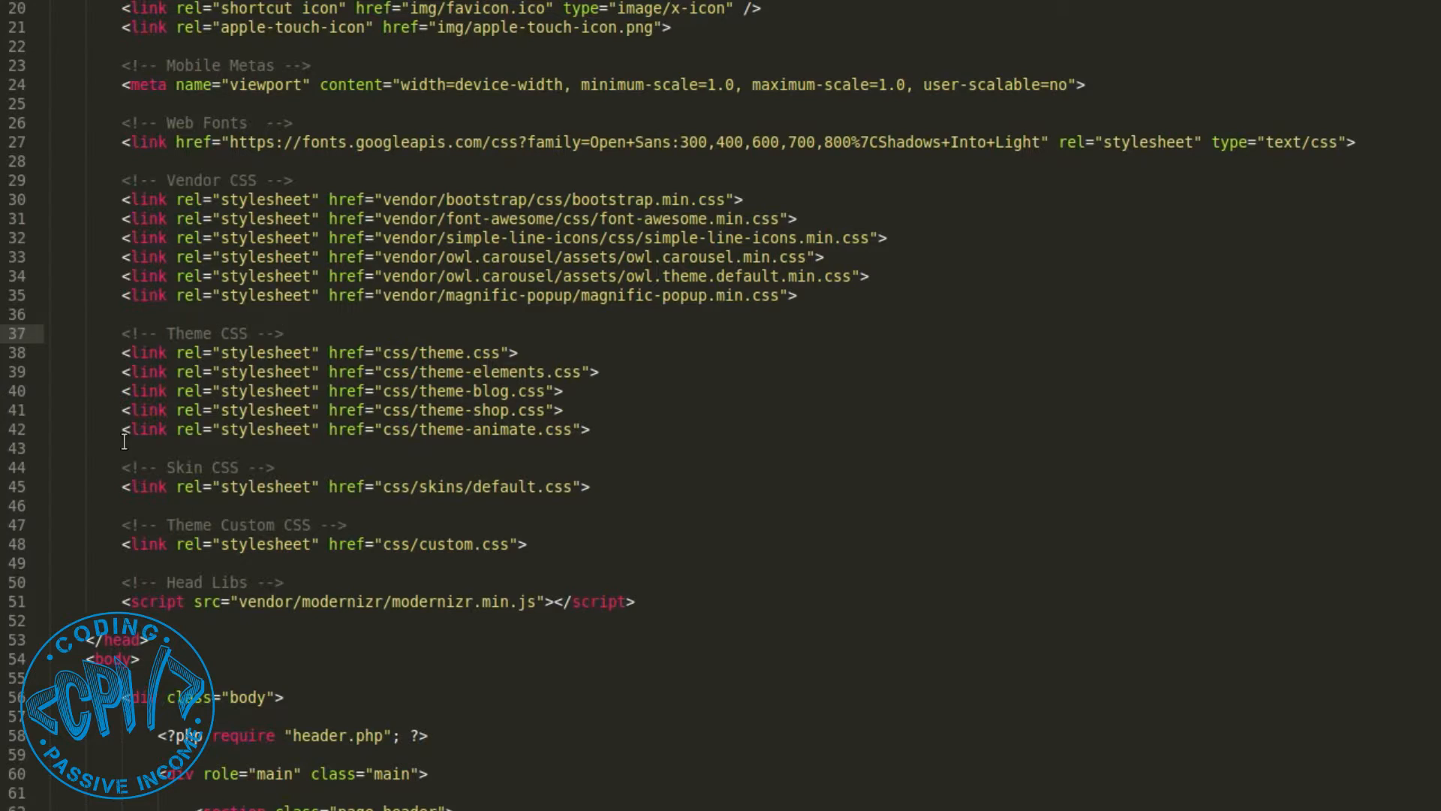
pyautogui.click(622, 429)
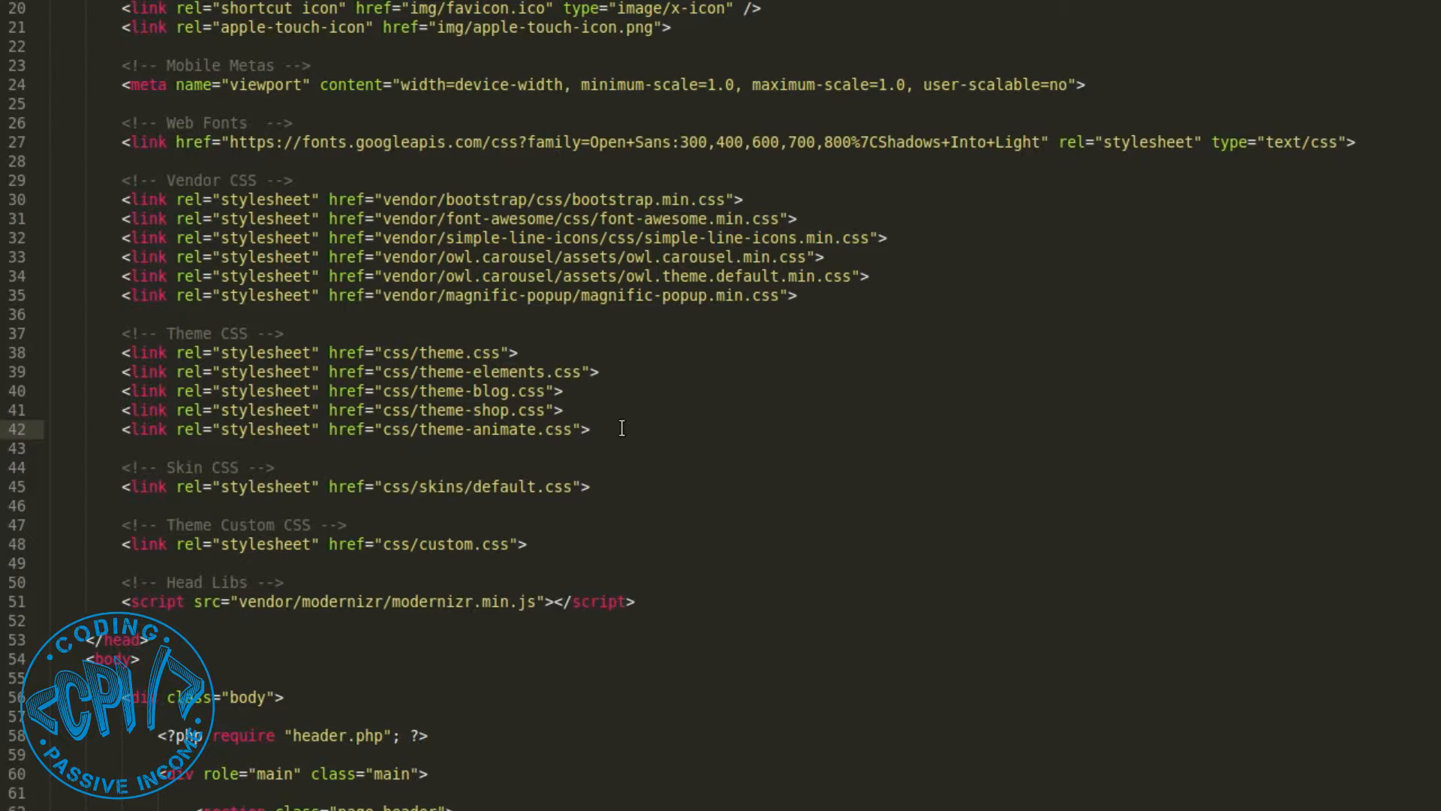
pyautogui.click(593, 429)
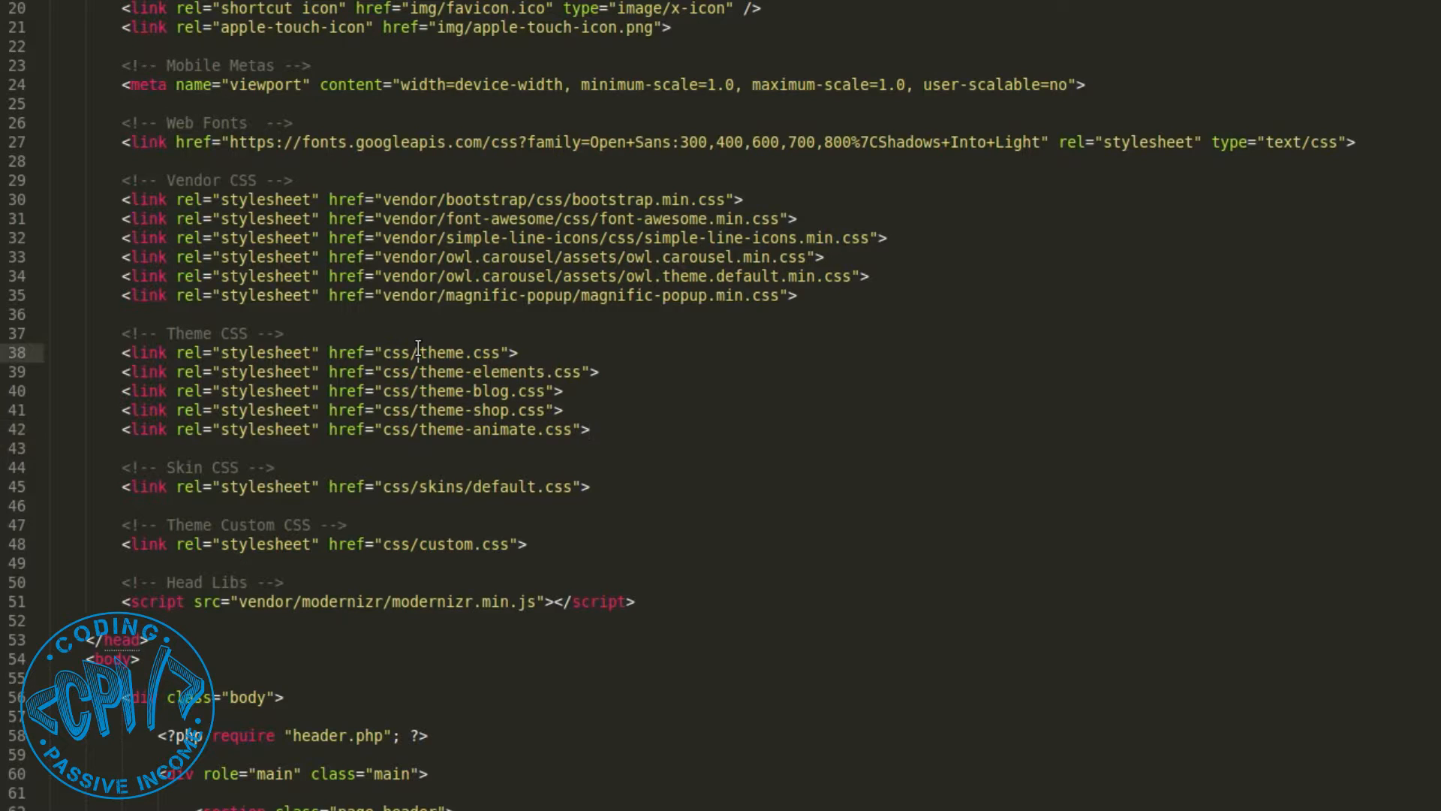
# Step: Multi-select the css/ folder occurrences in the stylesheet links and type 'newFolde' over them
pyautogui.doubleClick(395, 352)
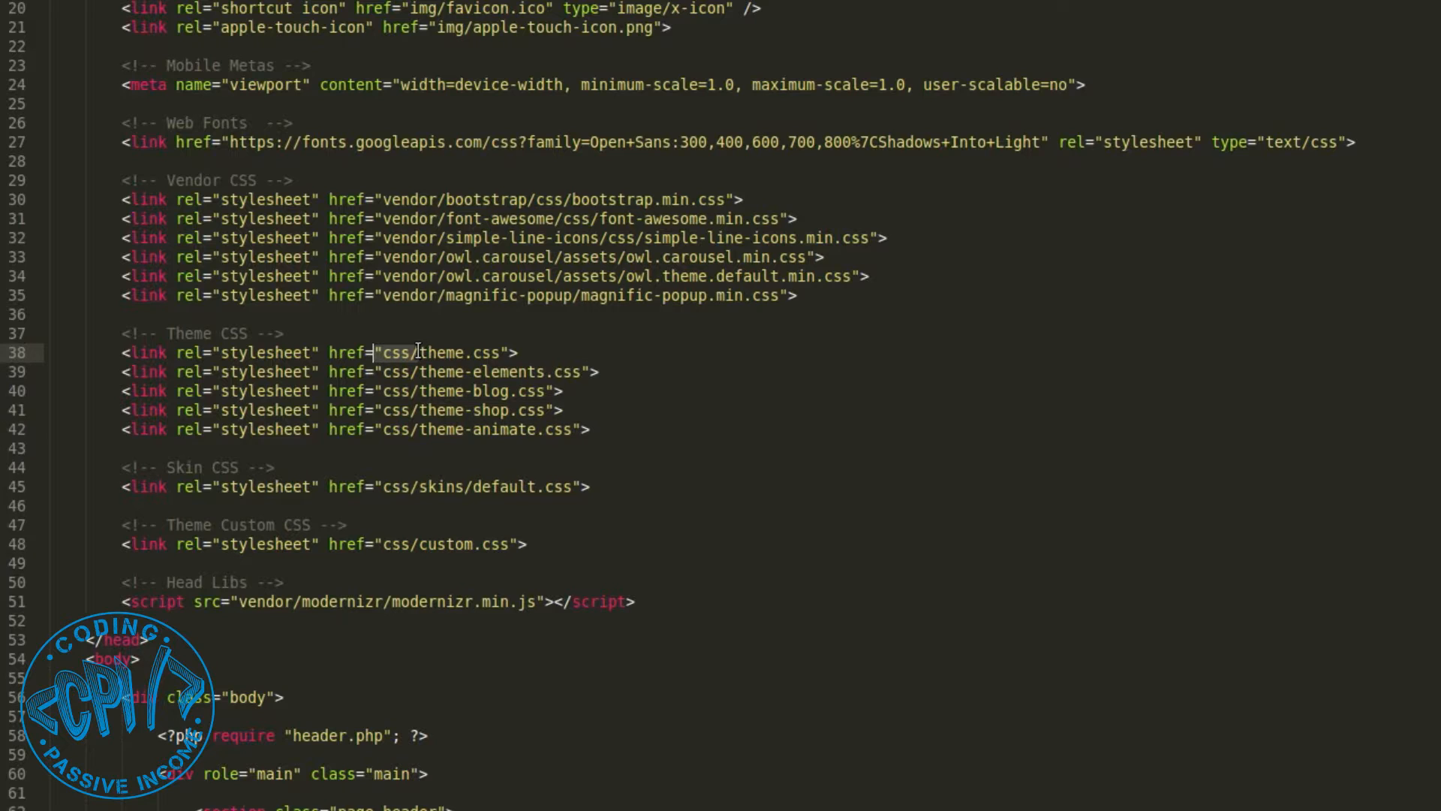
pyautogui.moveTo(468, 375)
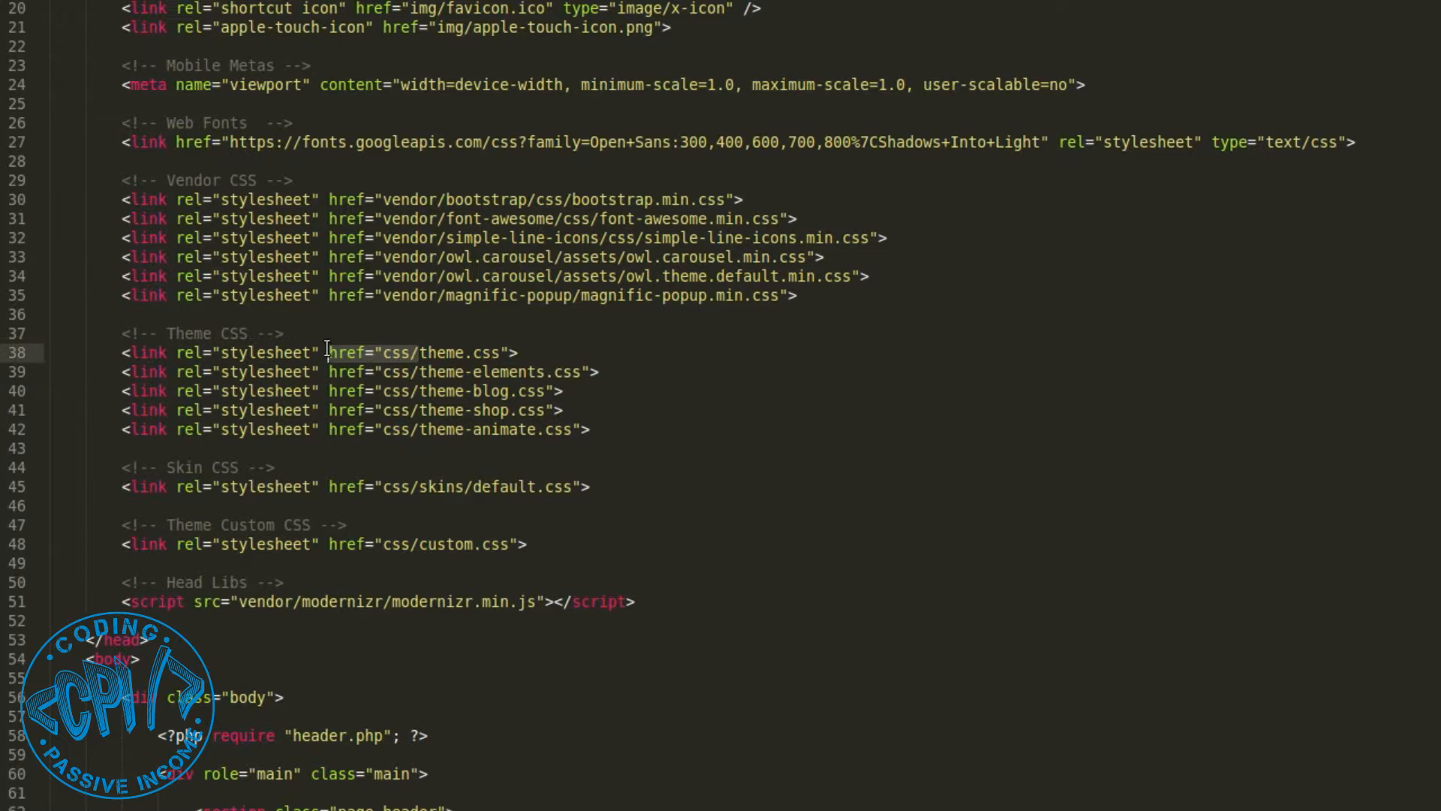
pyautogui.doubleClick(348, 352)
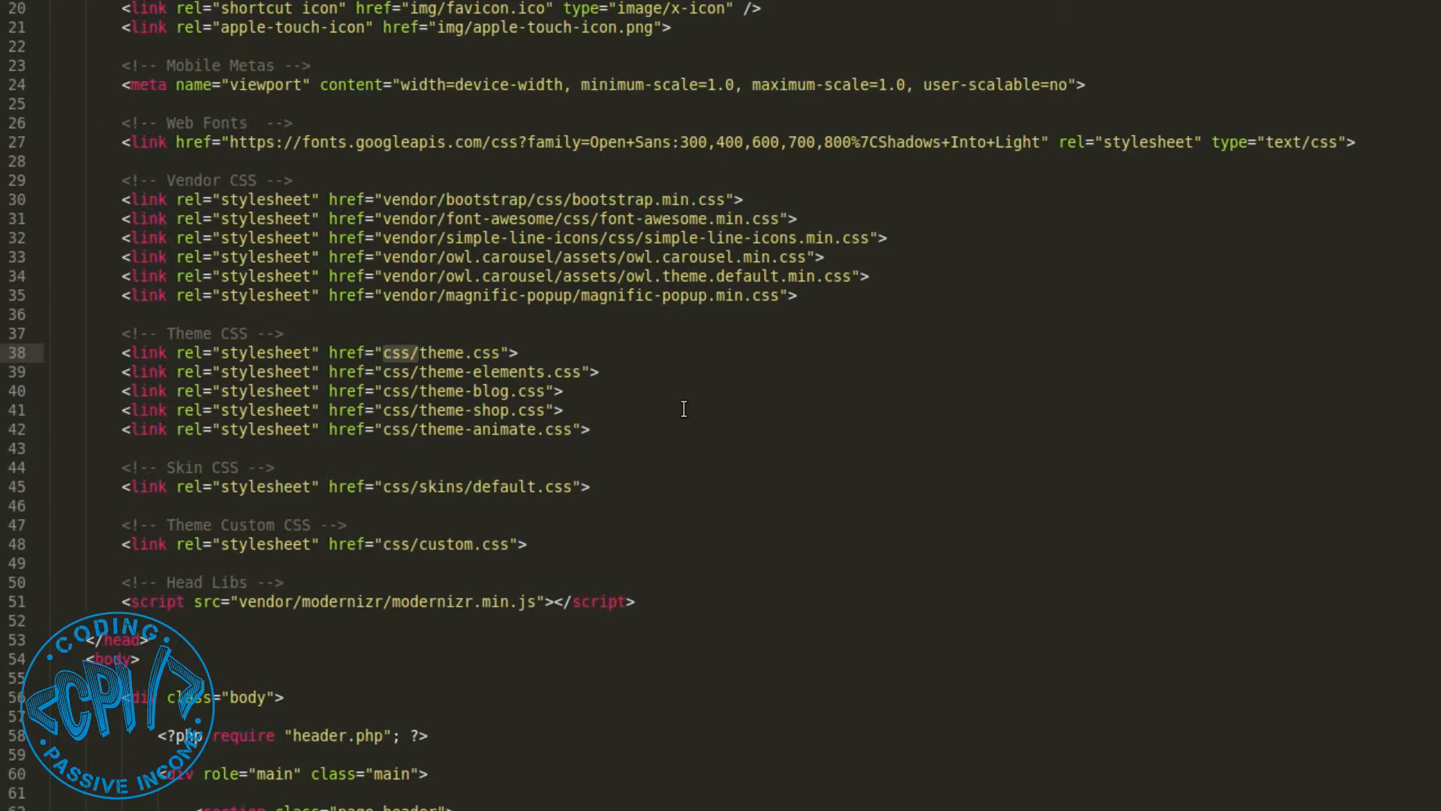
pyautogui.press('ctrl+d')
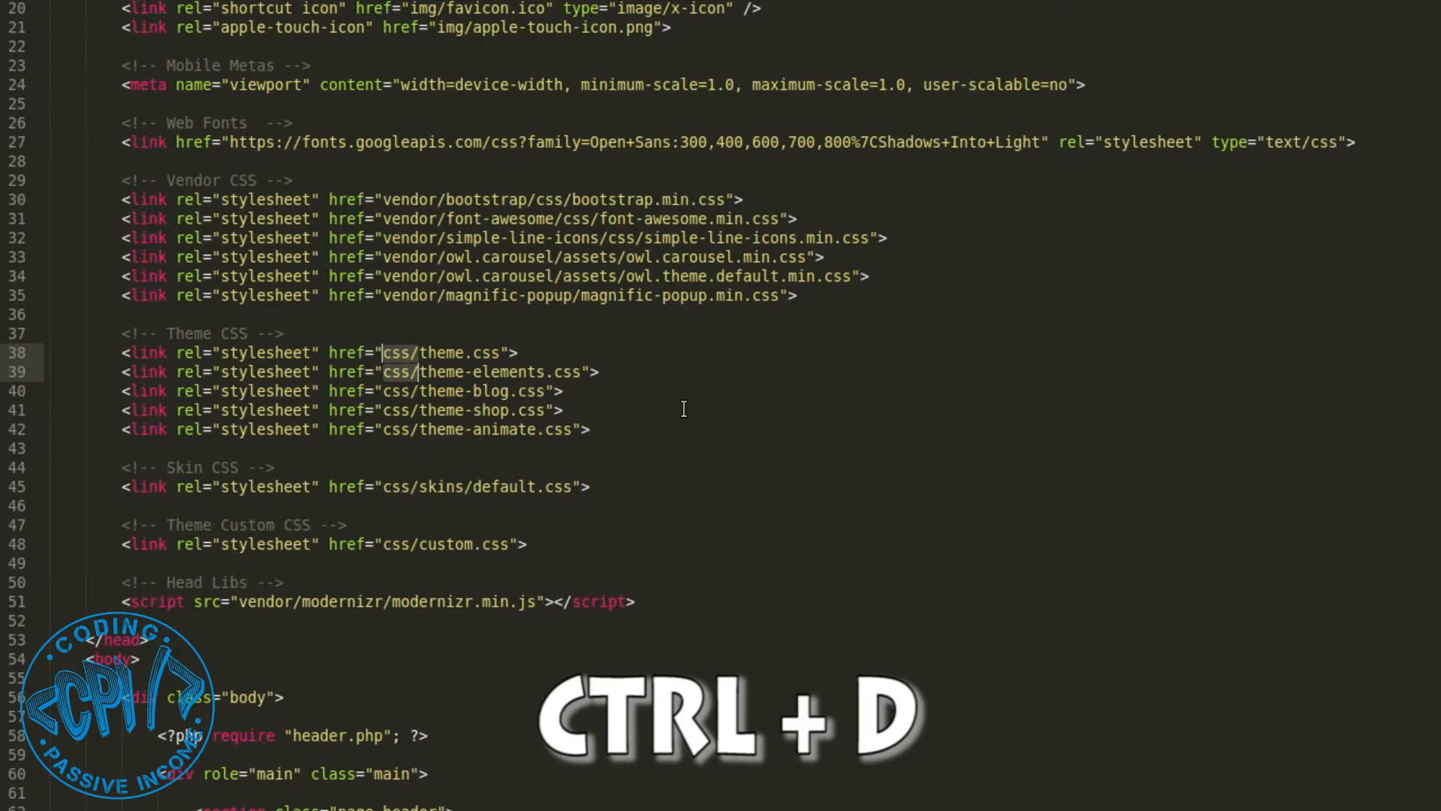
pyautogui.press('ctrl+d')
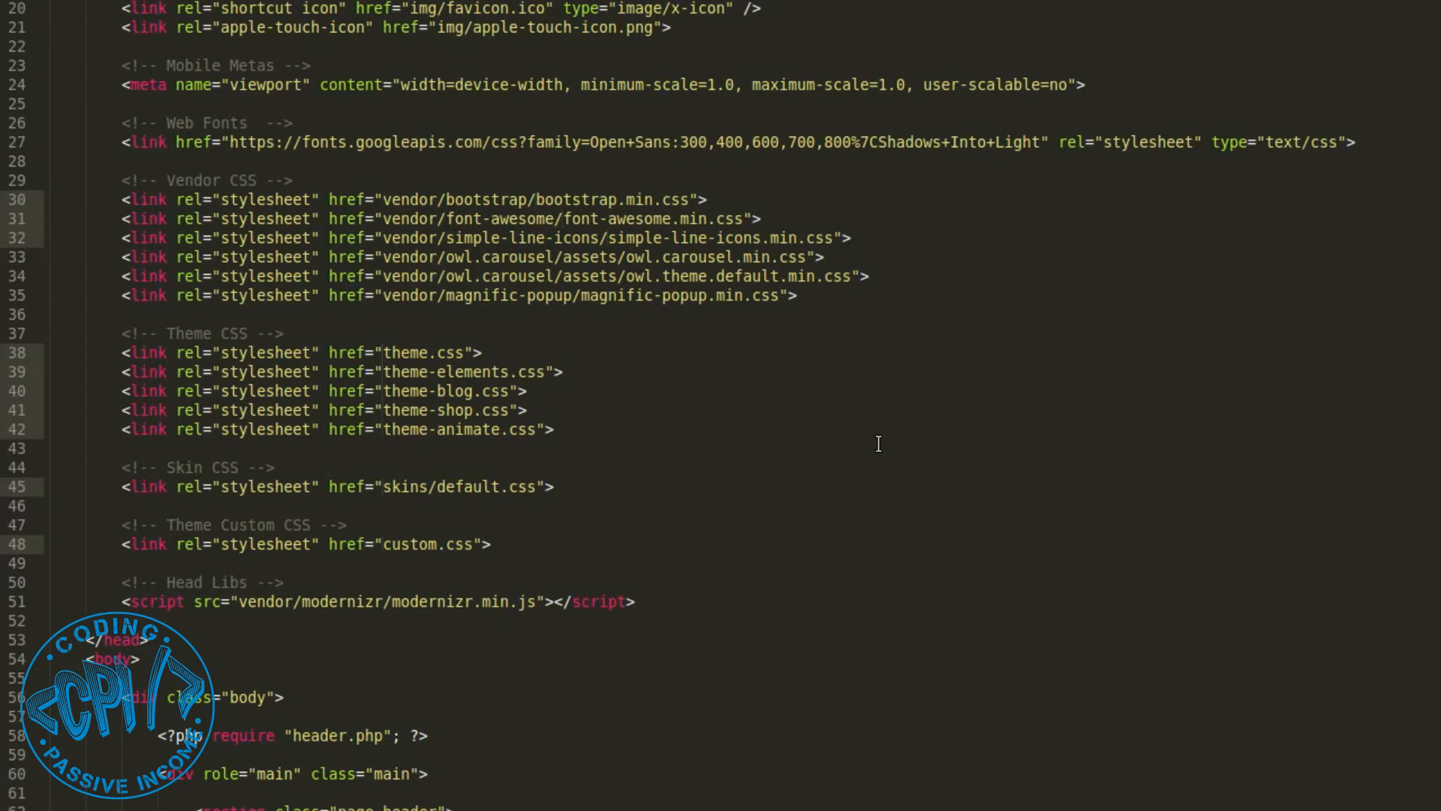
pyautogui.write('newFolde')
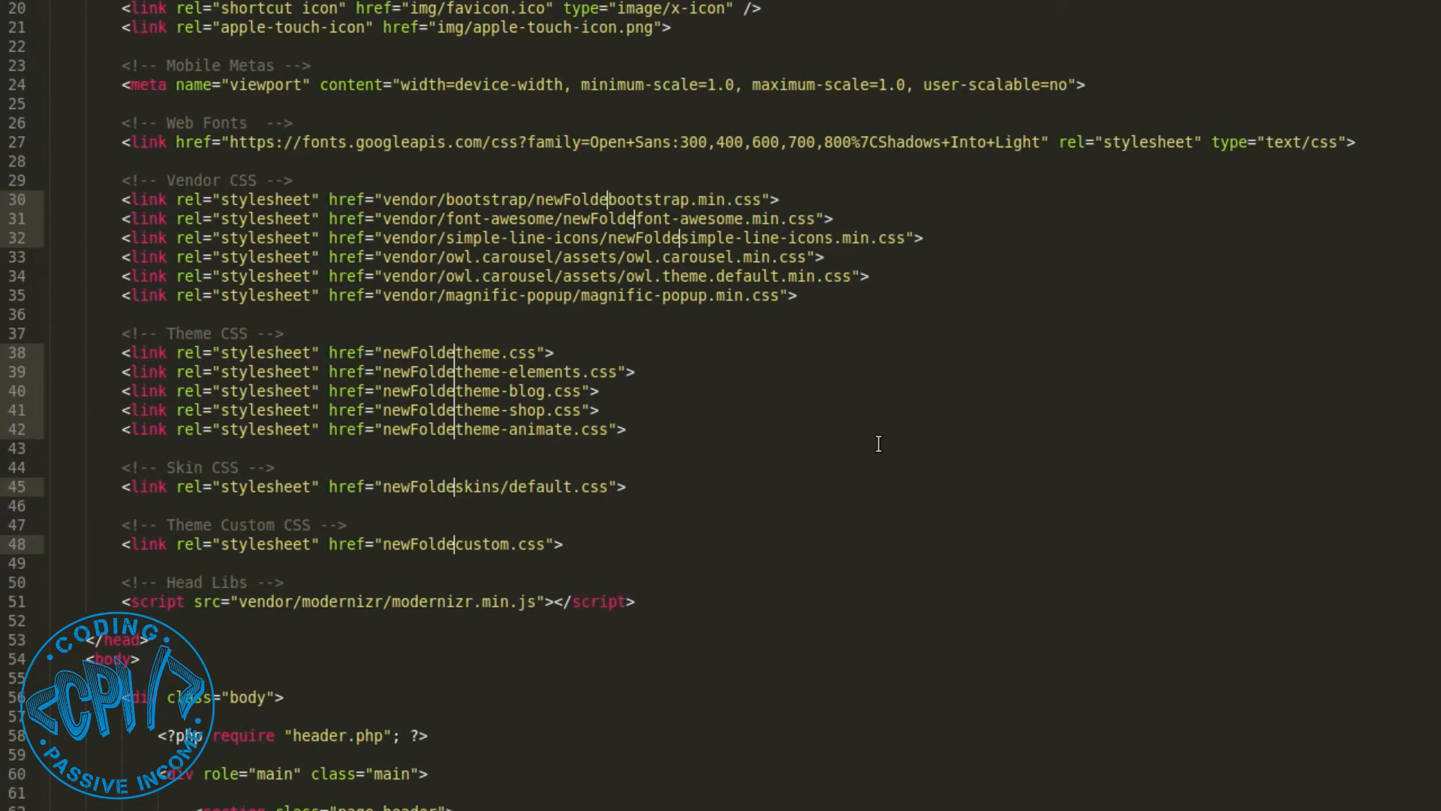